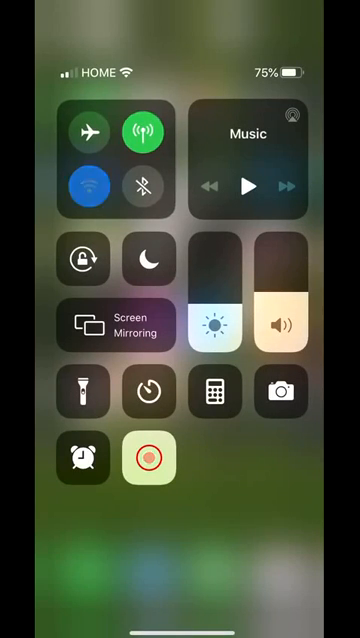
Long-press the Control Center connectivity tiles to reveal Airplane Mode, Wi-Fi, Bluetooth and Hotspot.
click(90, 185)
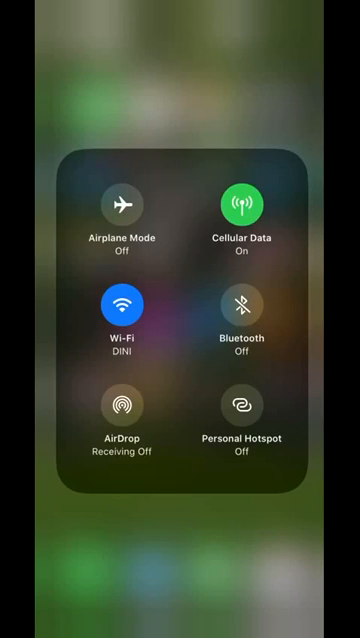
click(120, 304)
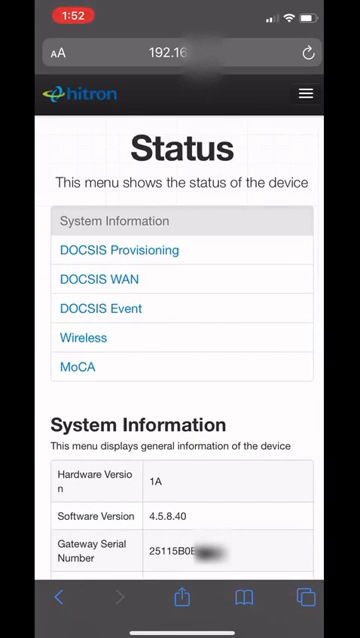
Open the router admin page's hamburger menu from the Status page.
click(304, 94)
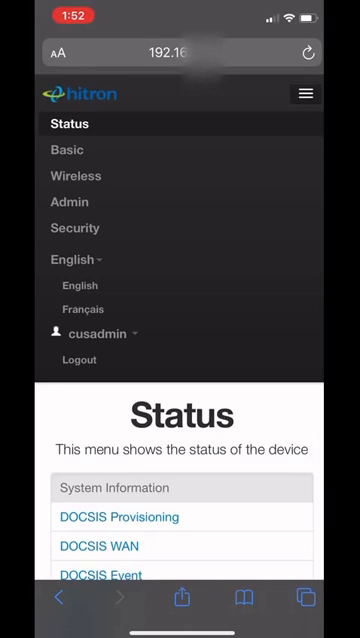
Go to the Wireless section and select the 5G band tab.
click(74, 175)
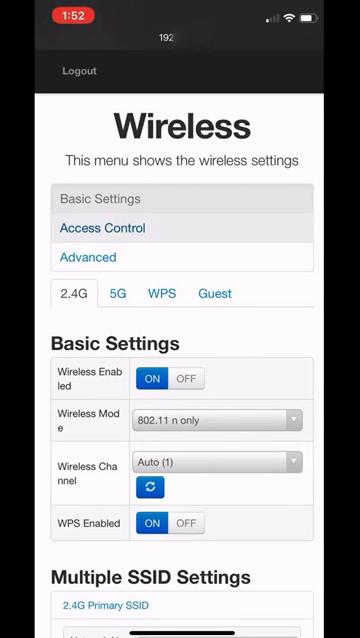
click(122, 293)
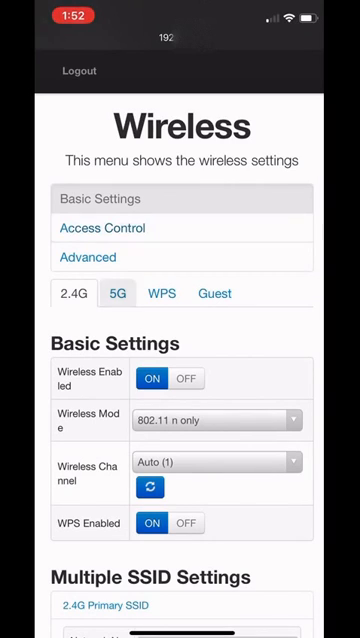
click(115, 293)
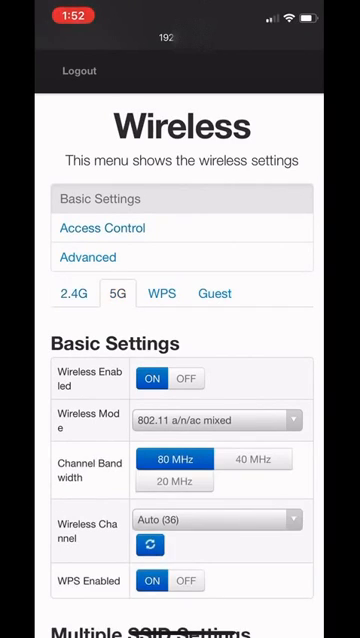
Set 5G Wireless Enabled to OFF and save the changes.
click(191, 378)
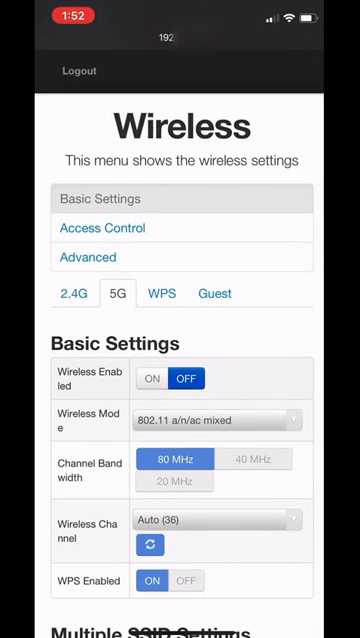
scroll(down, 3)
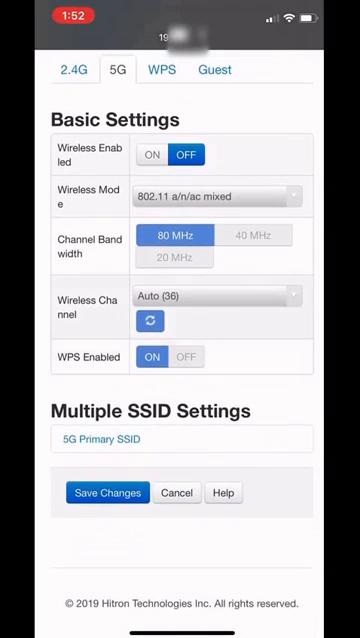
click(107, 492)
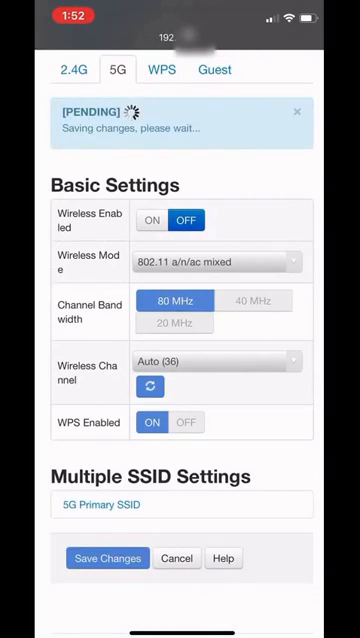